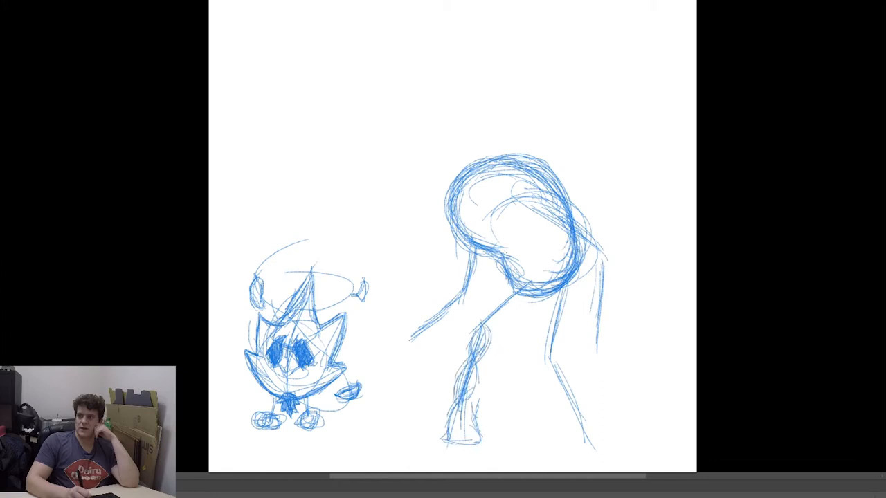
# - Draw the tall figure's right leg and shape its foot in blue pencil
pyautogui.moveTo(567, 429); pyautogui.dragTo(602, 443)
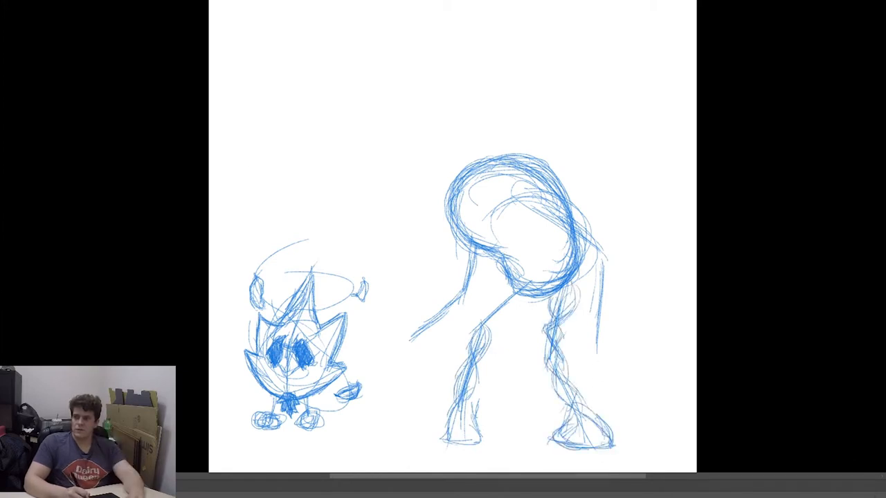
pyautogui.moveTo(443, 297); pyautogui.dragTo(416, 332)
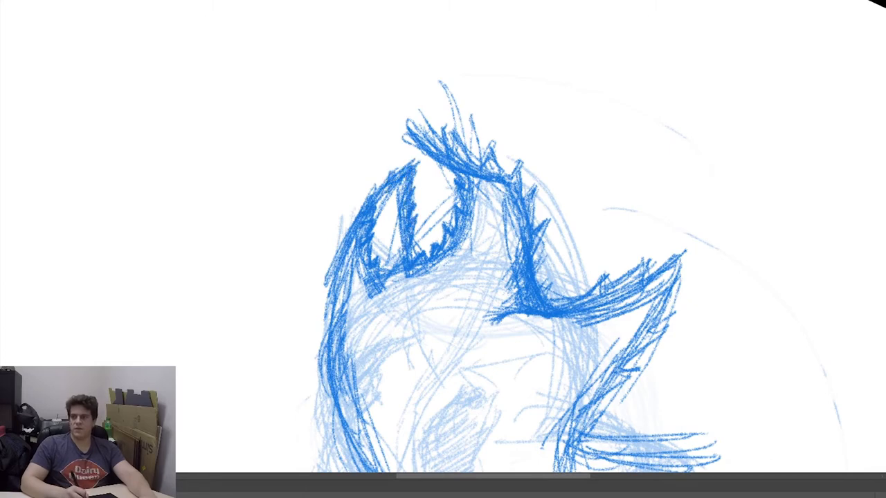
# - Scroll down the canvas while inking the bold spiky head outline
pyautogui.scroll(-3)
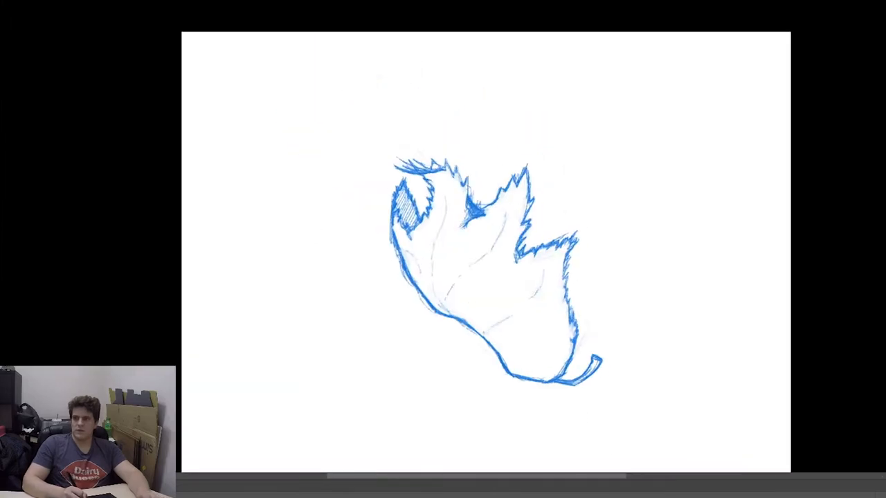
# - Refine the melty cheese body's outline with a pencil stroke
pyautogui.moveTo(443, 194); pyautogui.dragTo(505, 249)
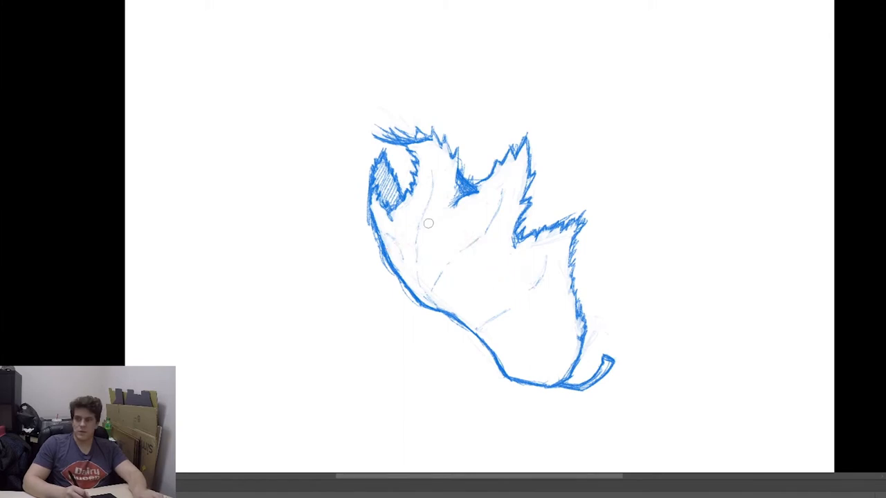
# - Sketch red guide strokes across the lower face and down into long legs
pyautogui.moveTo(391, 267); pyautogui.dragTo(422, 274)
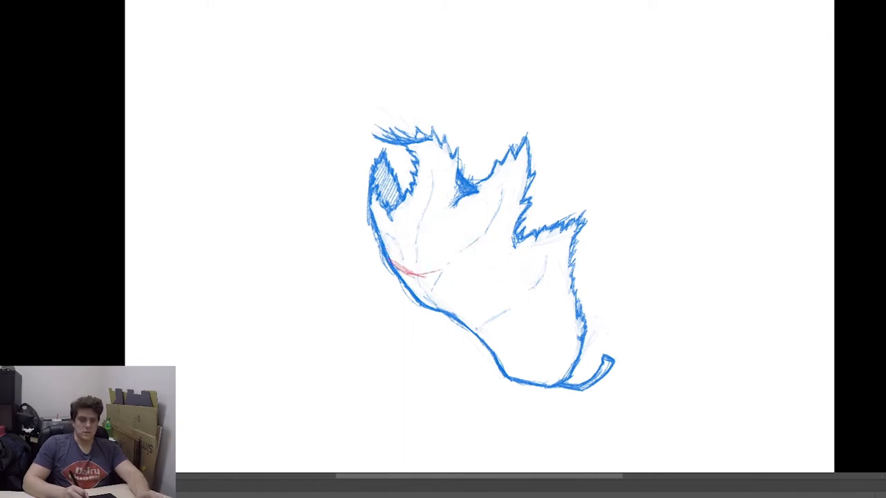
pyautogui.moveTo(387, 262); pyautogui.dragTo(498, 311)
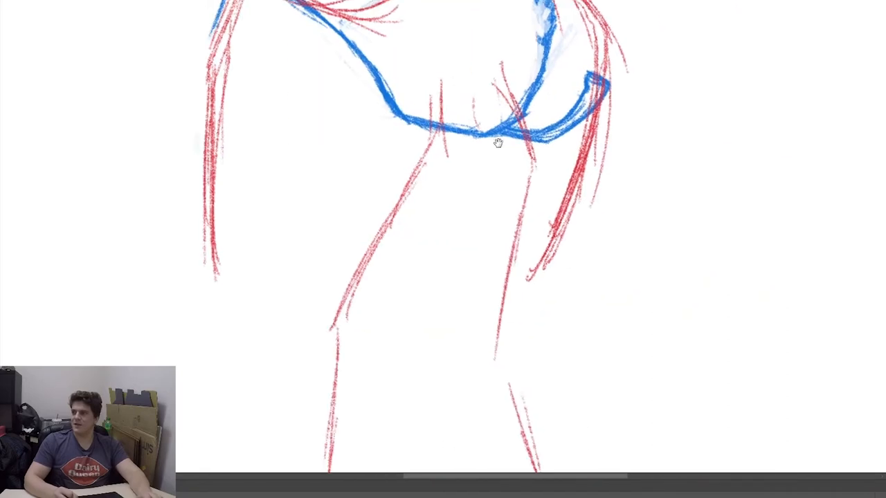
# - Move the view down to the legs while tracing them in blue
pyautogui.moveTo(505, 138); pyautogui.dragTo(481, 350)
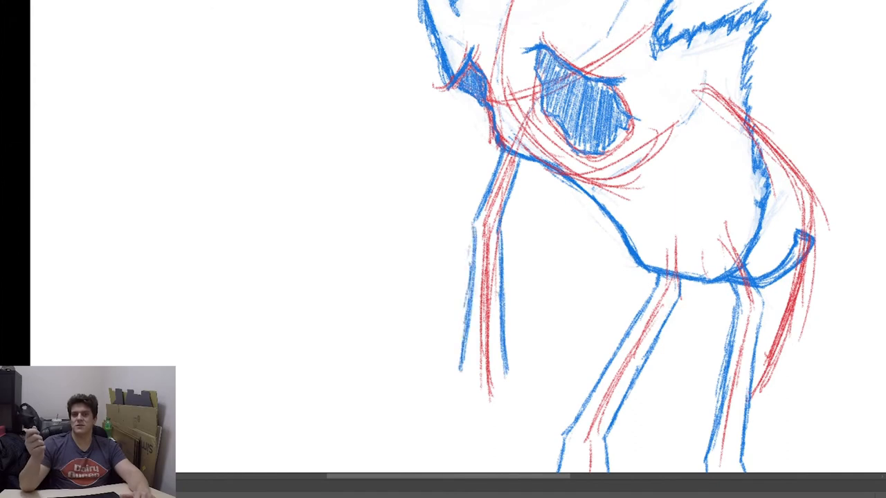
pyautogui.scroll(-3)
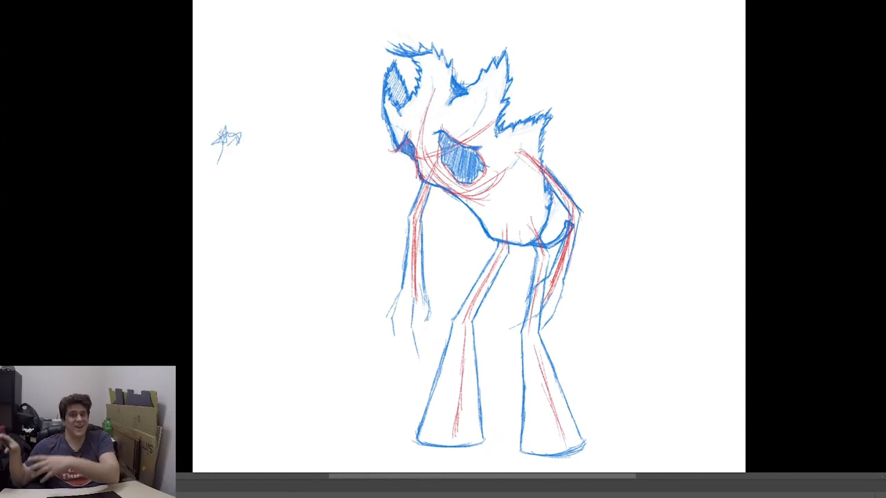
# - Doodle sun, cheese, flame and crystal ideas, then draw a rough blue circle on a new page
pyautogui.moveTo(235, 138); pyautogui.dragTo(249, 228)
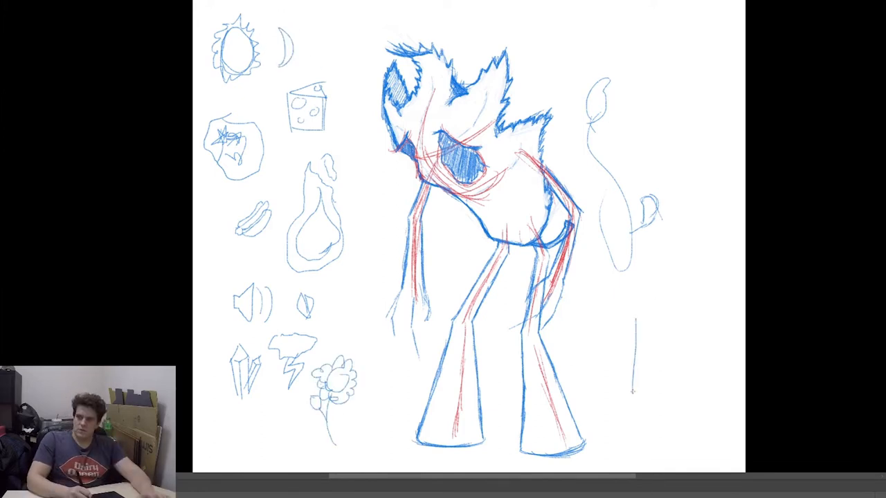
pyautogui.moveTo(629, 319); pyautogui.dragTo(730, 398)
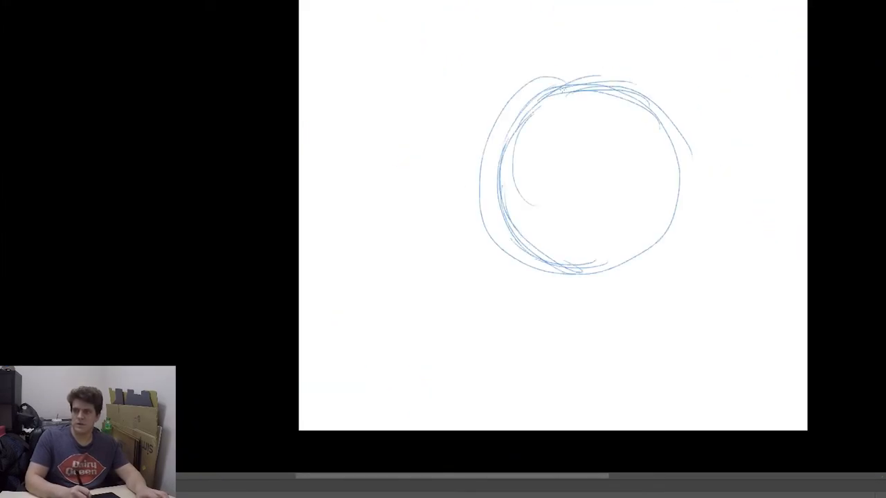
# - Add an eye, cheese holes, wedge mouth and top bun to the circle
pyautogui.moveTo(491, 149); pyautogui.dragTo(525, 176)
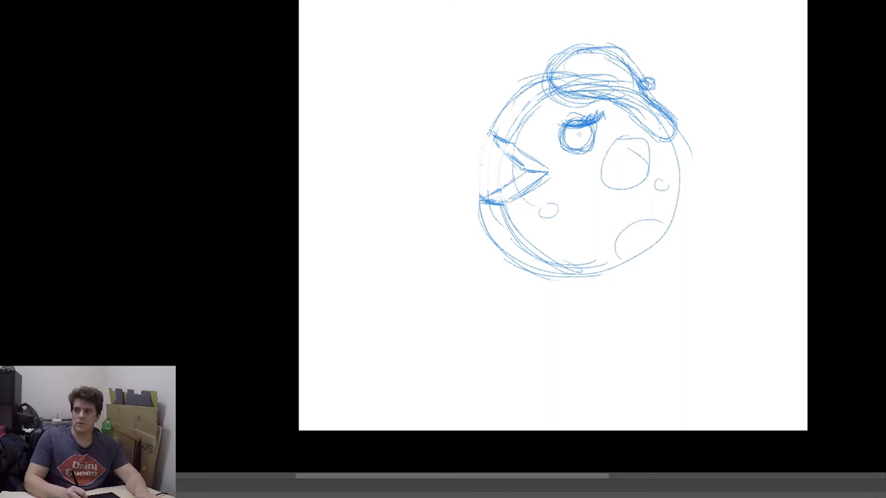
pyautogui.moveTo(571, 124); pyautogui.dragTo(585, 142)
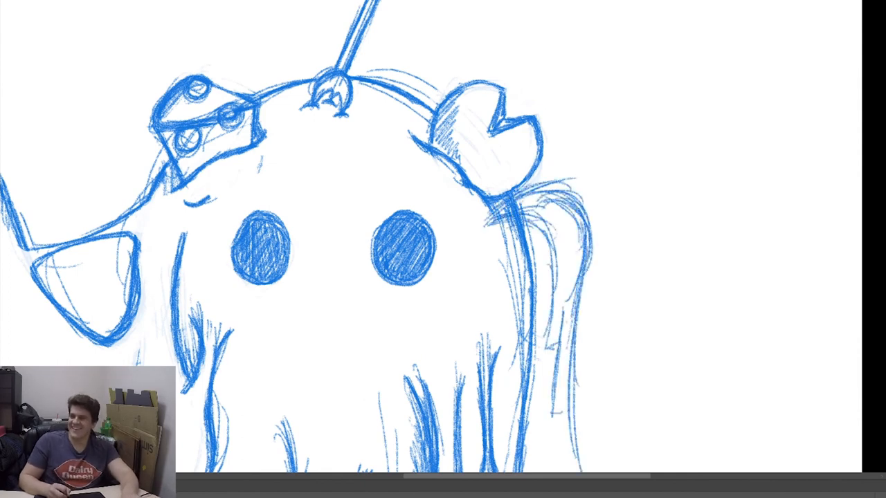
# - Scroll down to view the monster's long dripping lower body
pyautogui.scroll(-3)
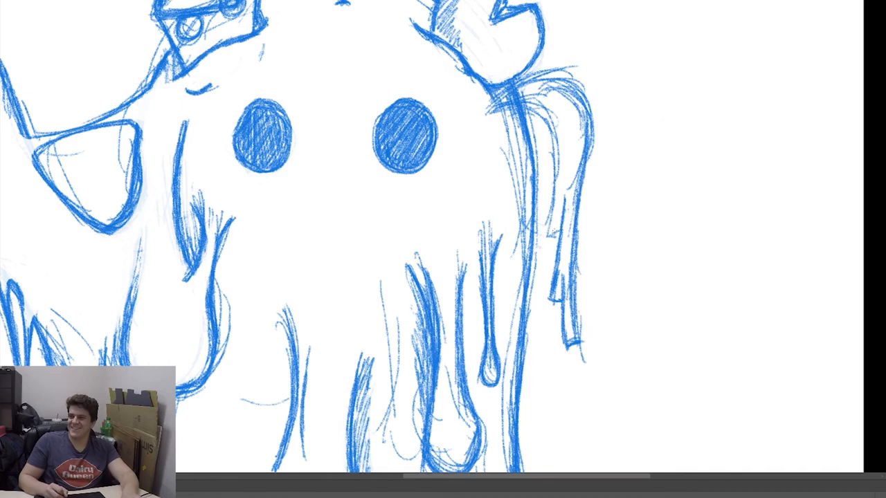